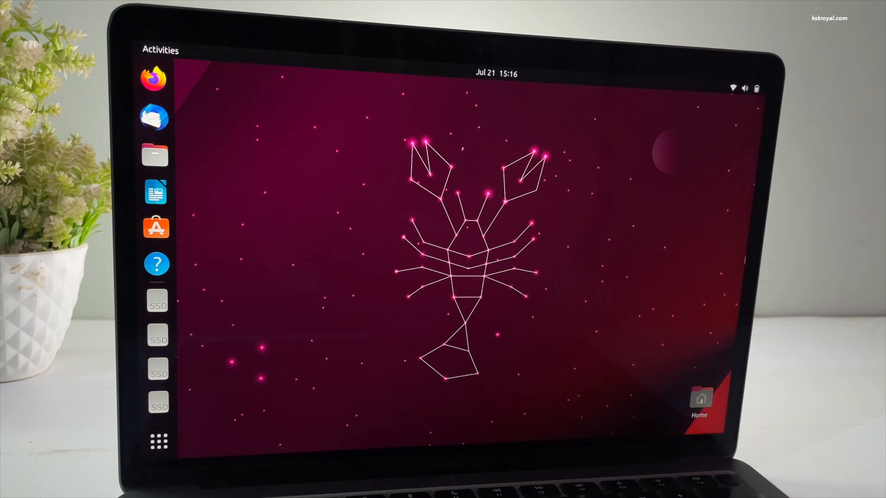
# - Power off Ubuntu from the top-right system menu and confirm Power Off
pyautogui.click(746, 88)
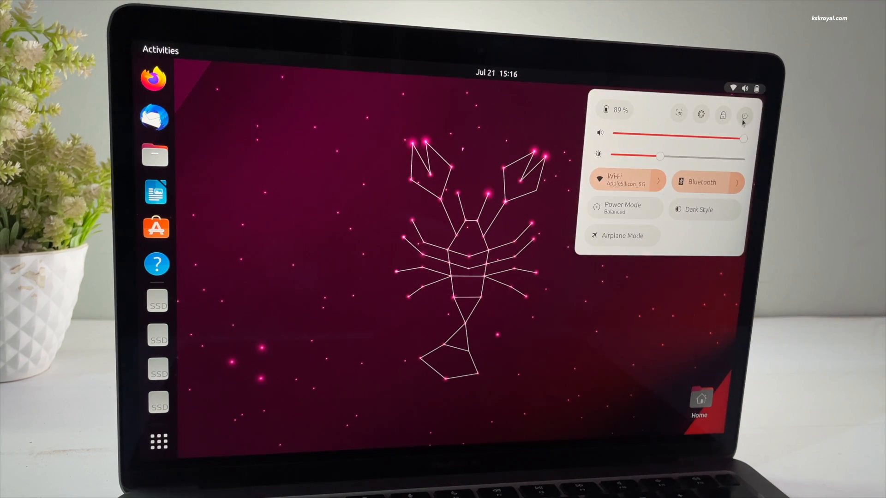
pyautogui.click(744, 115)
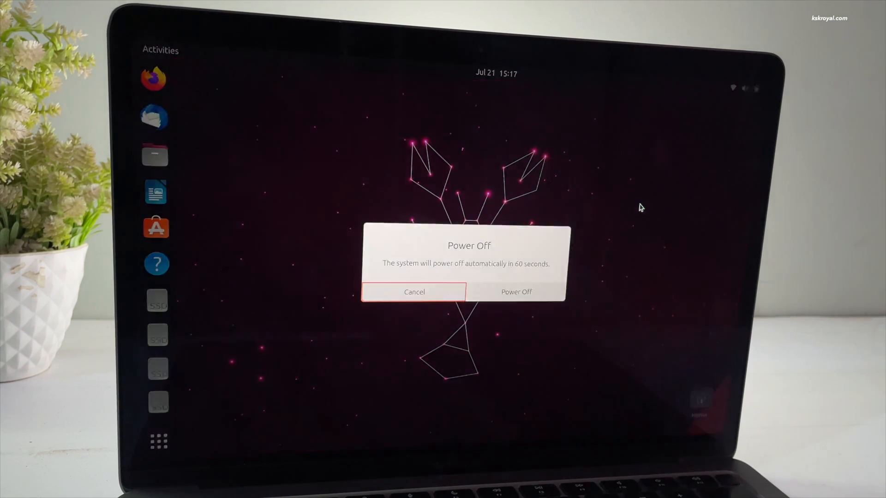
pyautogui.click(515, 292)
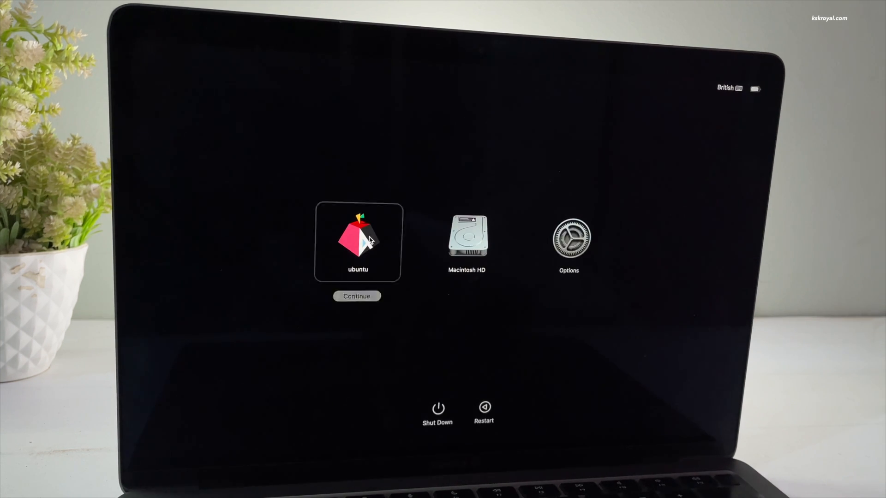
pyautogui.moveTo(378, 254)
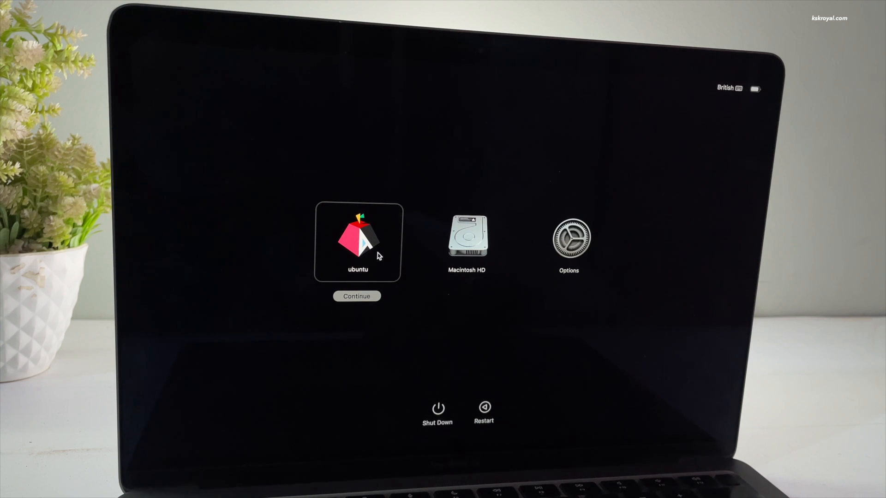
# - Boot from Macintosh HD in Startup Manager and sign in with the user password
pyautogui.click(467, 243)
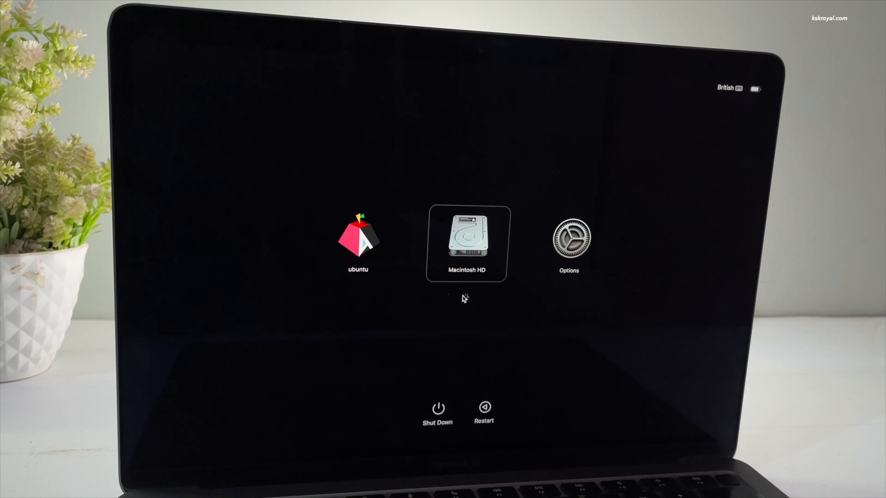
pyautogui.doubleClick(467, 244)
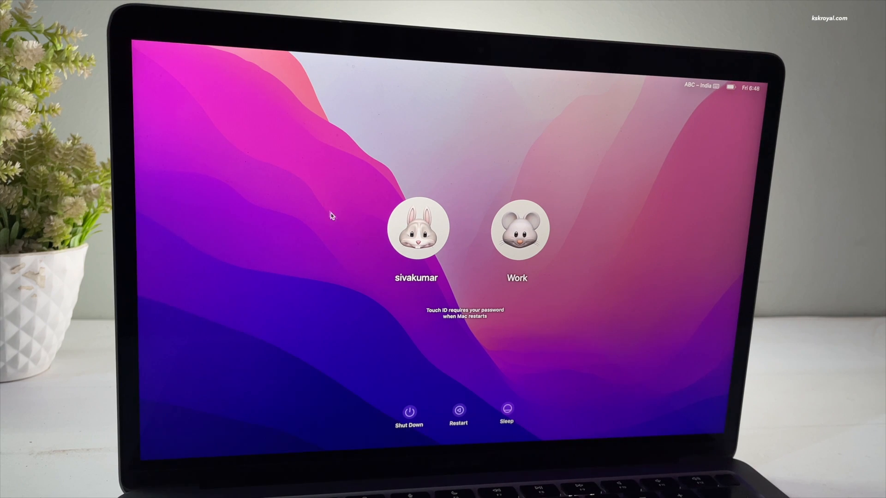
pyautogui.click(419, 228)
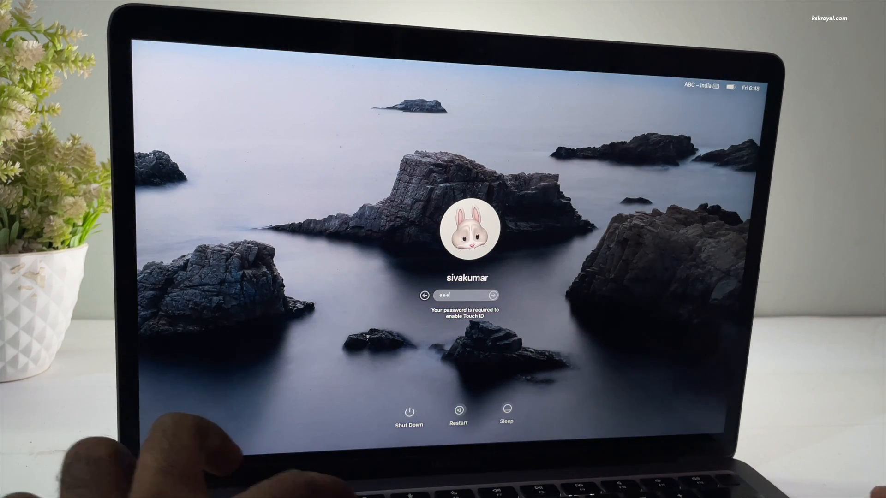
pyautogui.write('•')
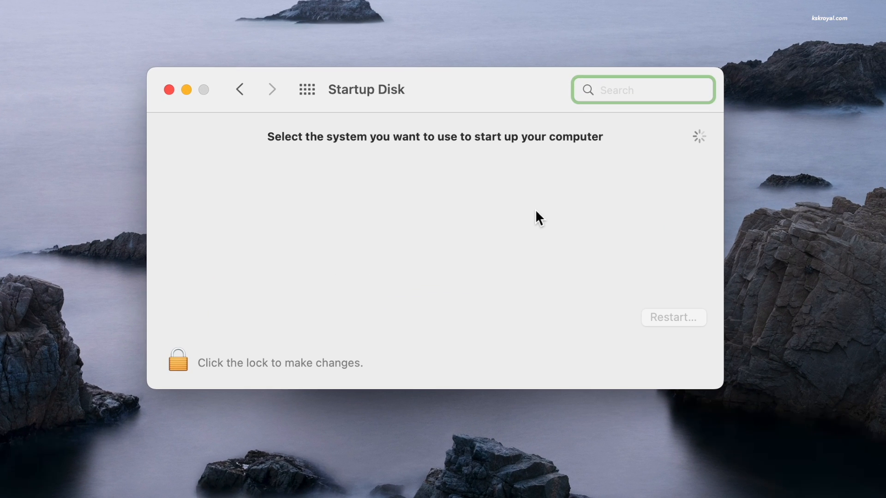
# - Unlock Startup Disk preferences by authenticating with the password
pyautogui.click(179, 359)
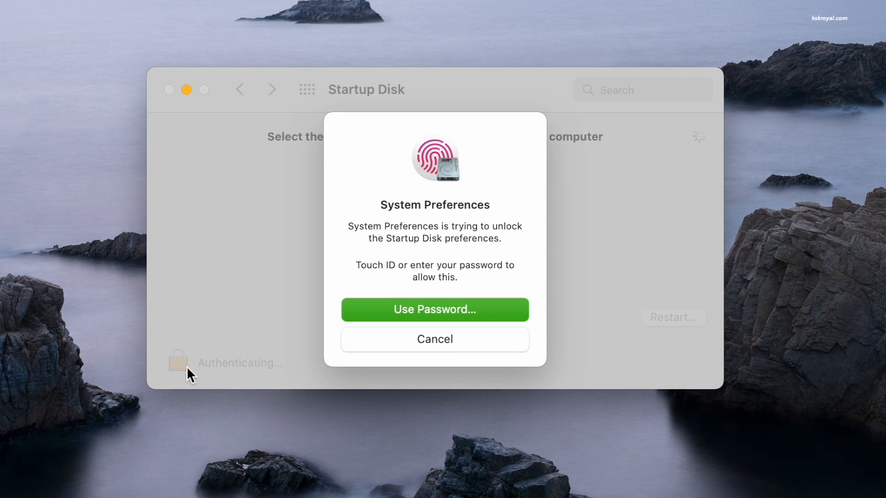
pyautogui.click(434, 309)
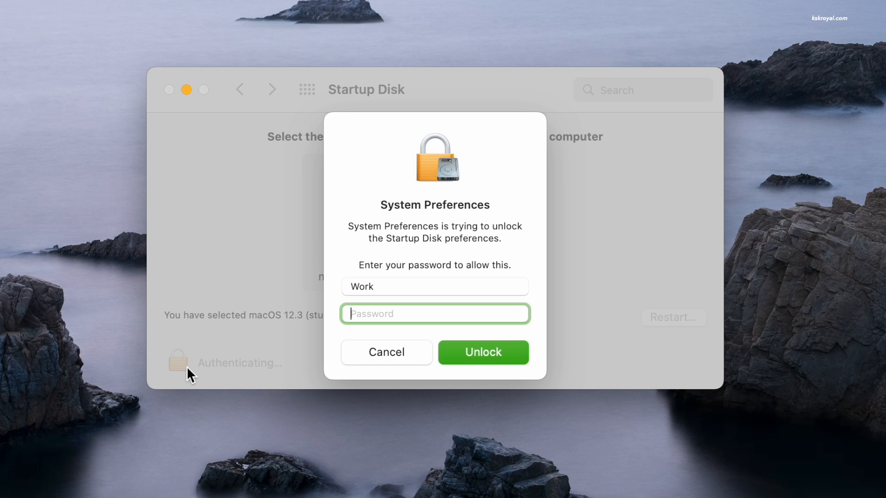
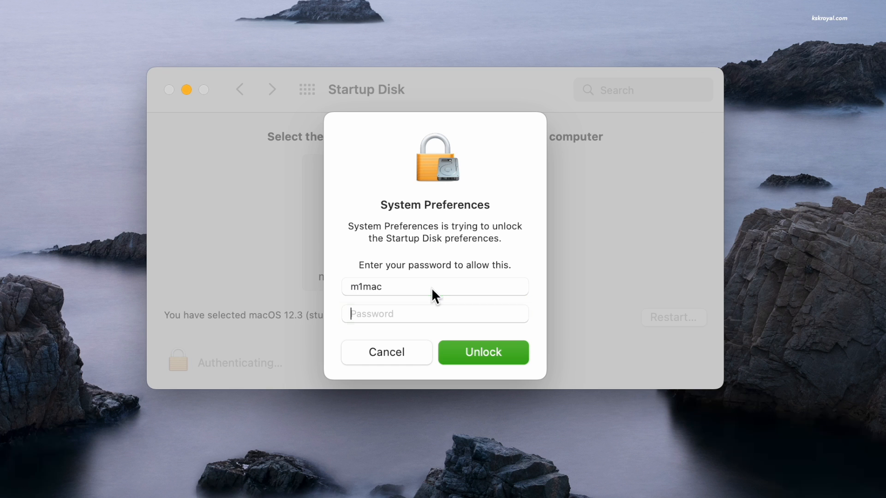
pyautogui.click(482, 352)
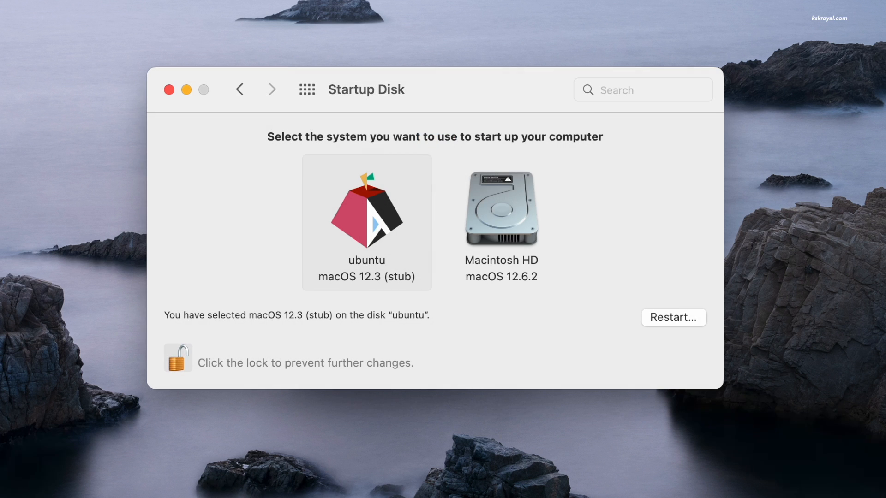
pyautogui.moveTo(487, 238)
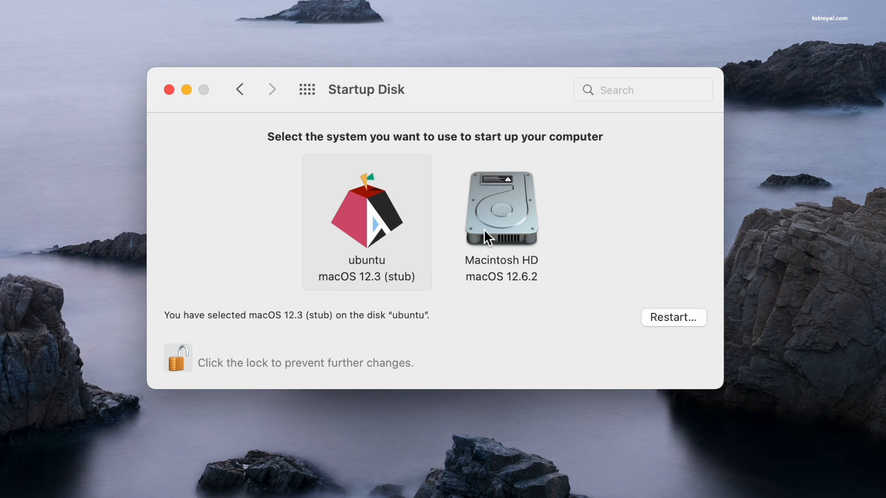
# - Select Macintosh HD as the startup disk and confirm restarting into it
pyautogui.click(501, 207)
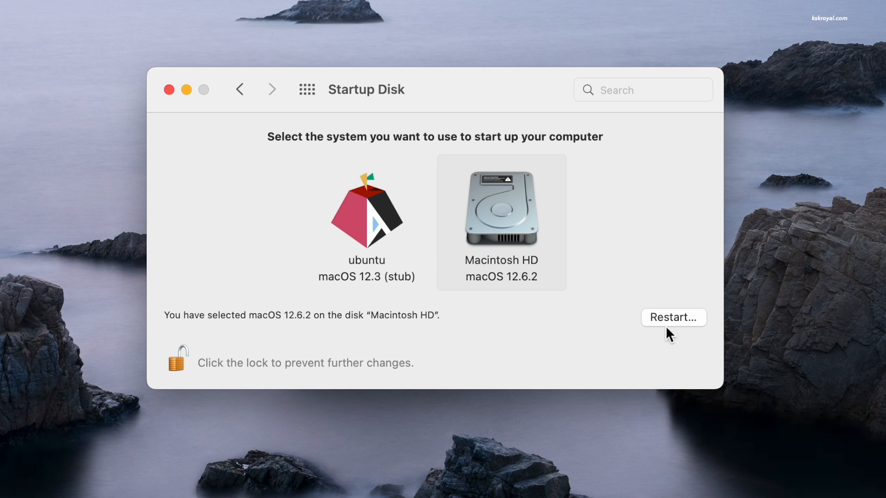
pyautogui.click(673, 317)
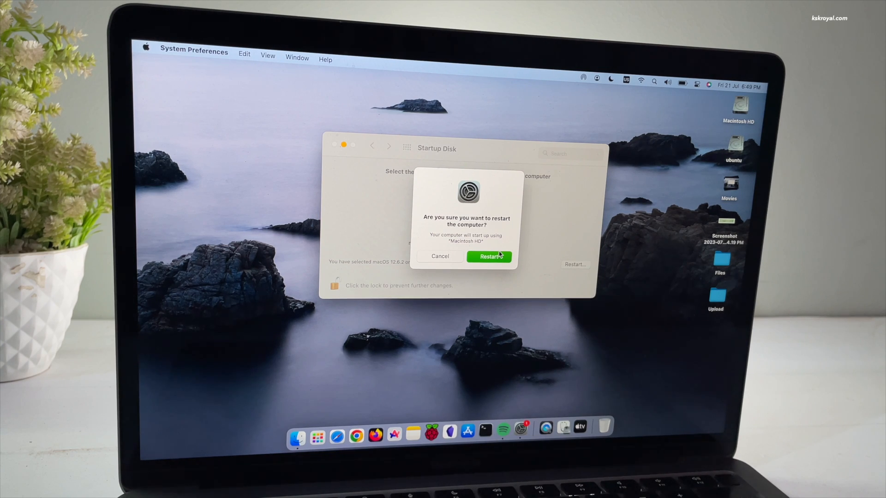
pyautogui.click(439, 257)
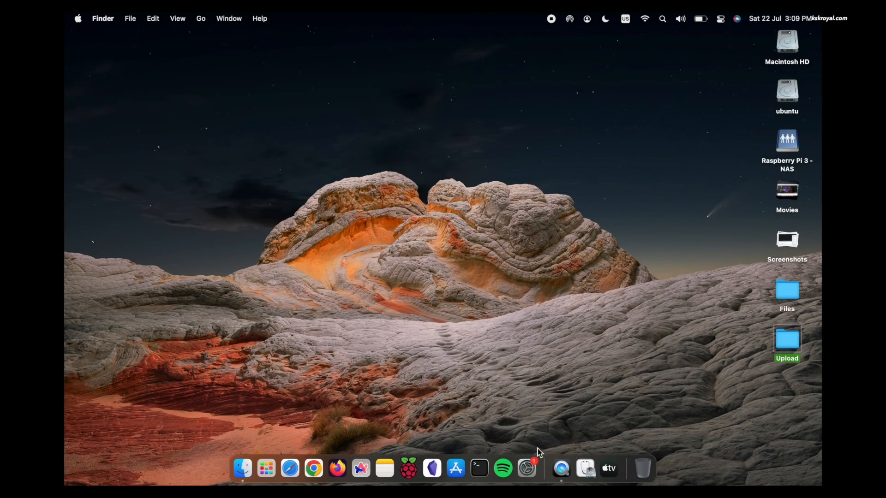
# - Check diskutil list against the saved screenshot and mark the EFI disk0s4 row
pyautogui.click(561, 468)
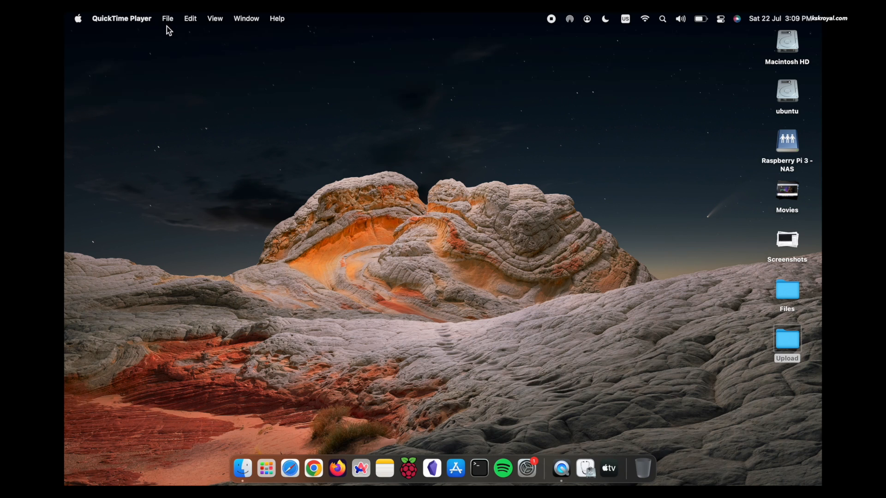
pyautogui.click(478, 468)
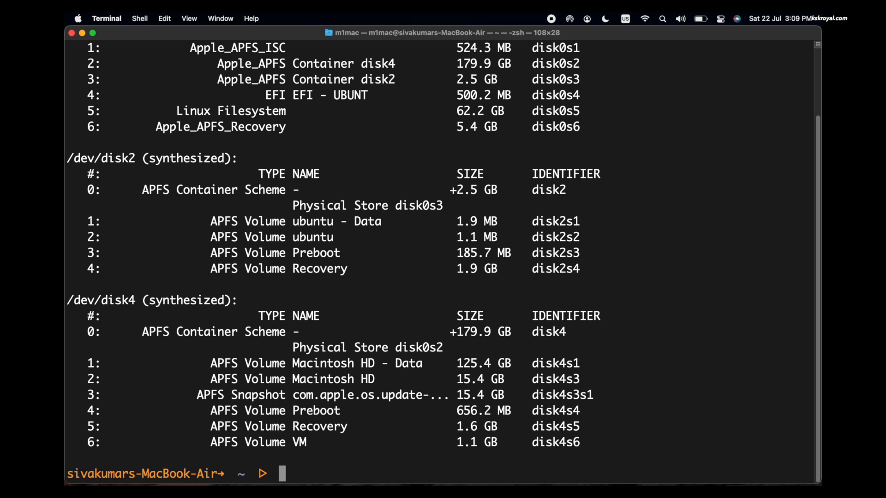
pyautogui.scroll(3)
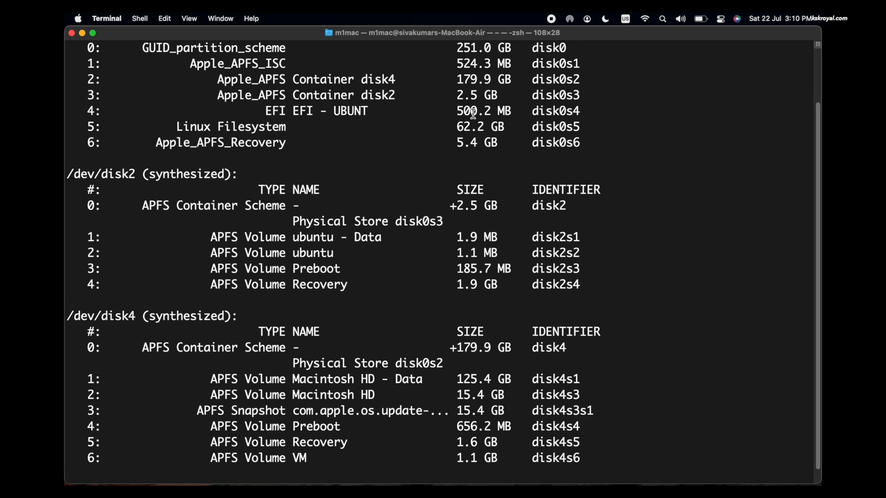
pyautogui.scroll(3)
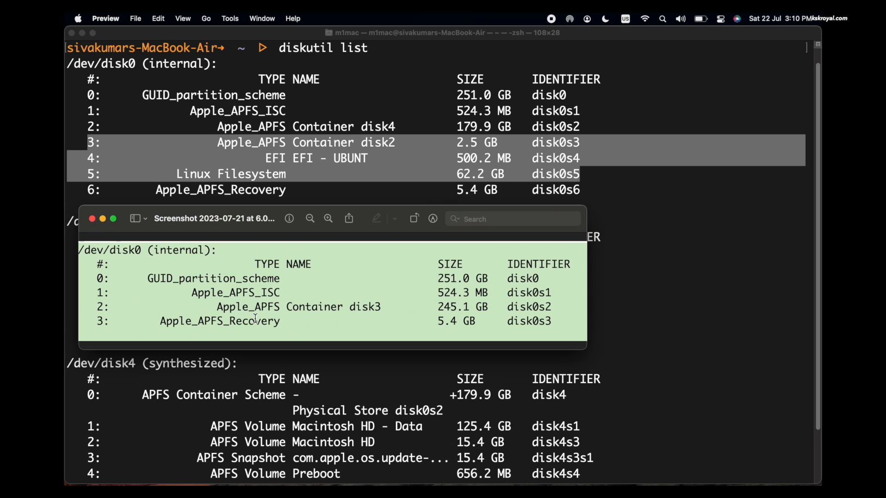
pyautogui.moveTo(91, 219)
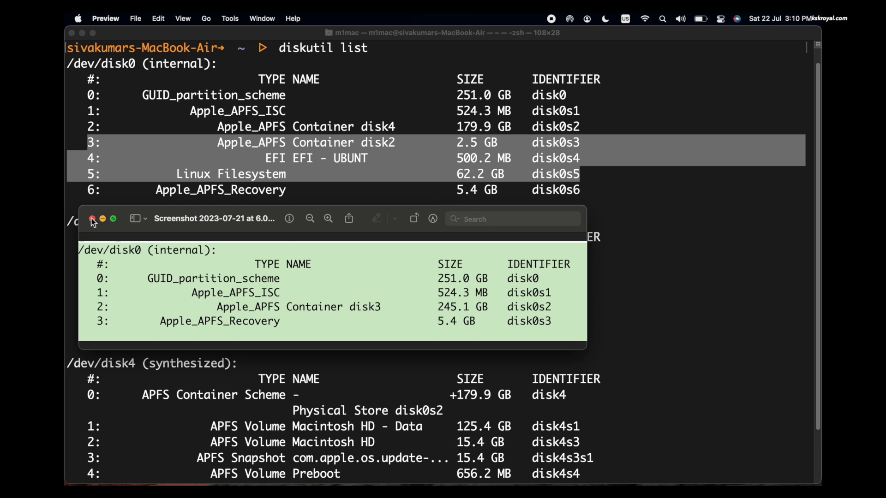
pyautogui.click(93, 218)
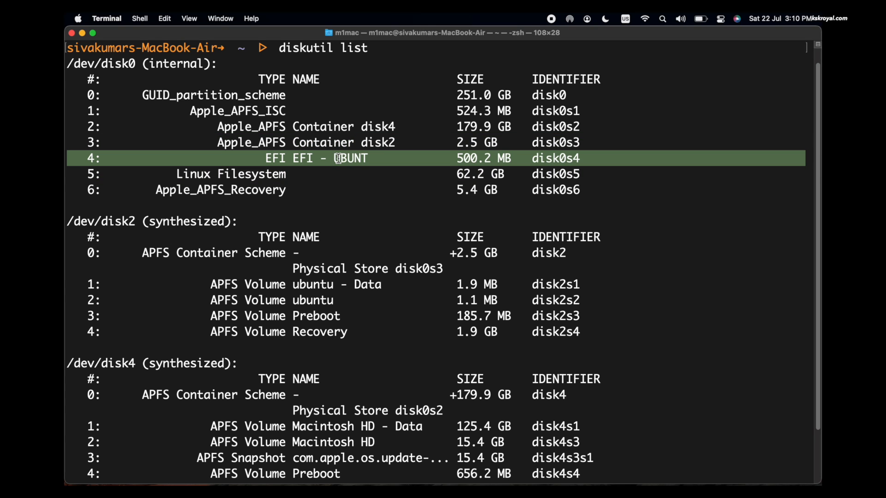
pyautogui.moveTo(224, 156)
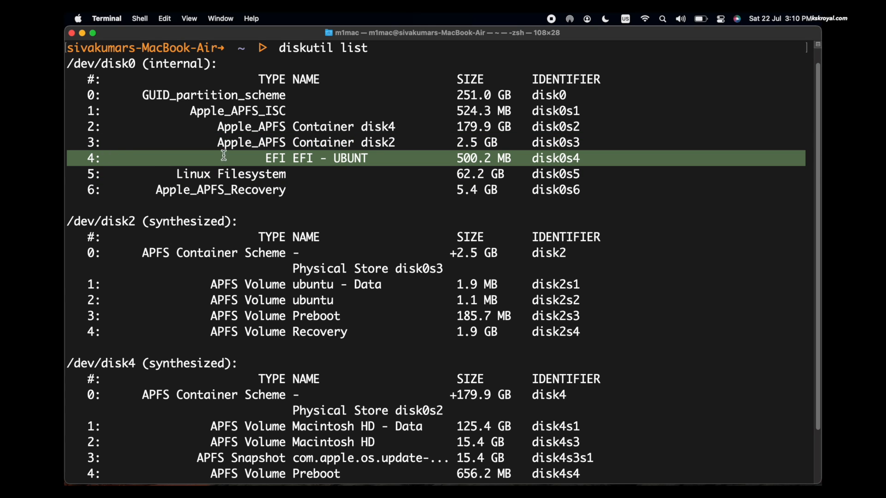
pyautogui.doubleClick(301, 158)
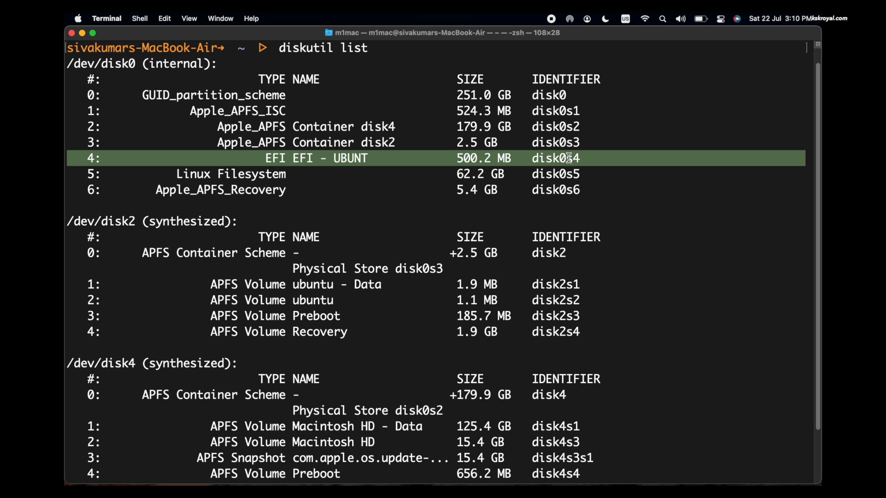
# - Run 'diskutil eraseVolume JHFS+ Empty /dev/disk0s4' to reformat Ubuntu's EFI partition
pyautogui.scroll(-3)
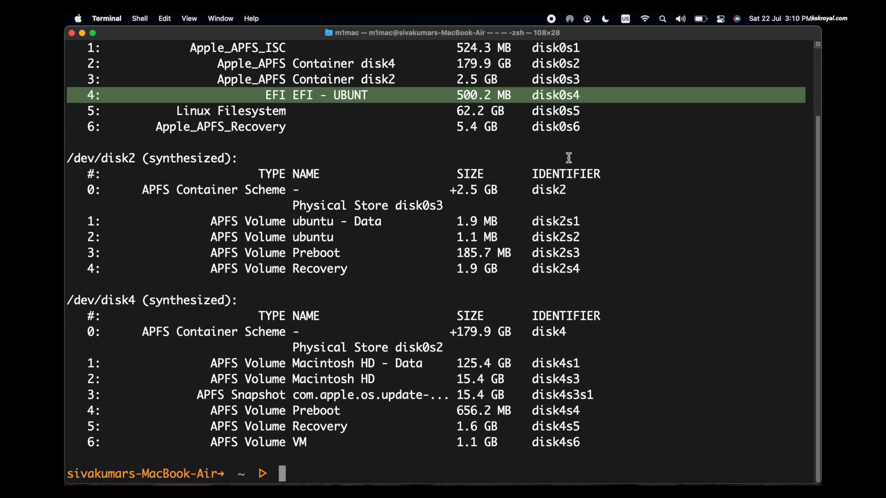
pyautogui.write('diskutil e')
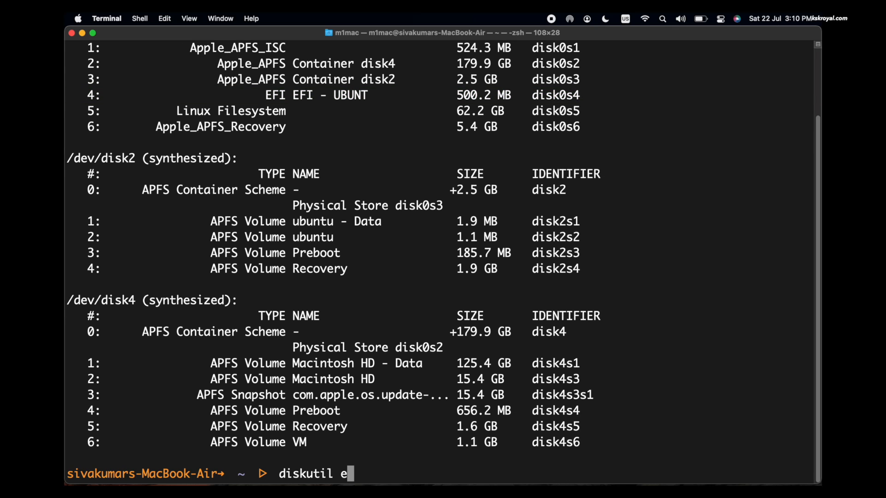
pyautogui.write('raseVolume')
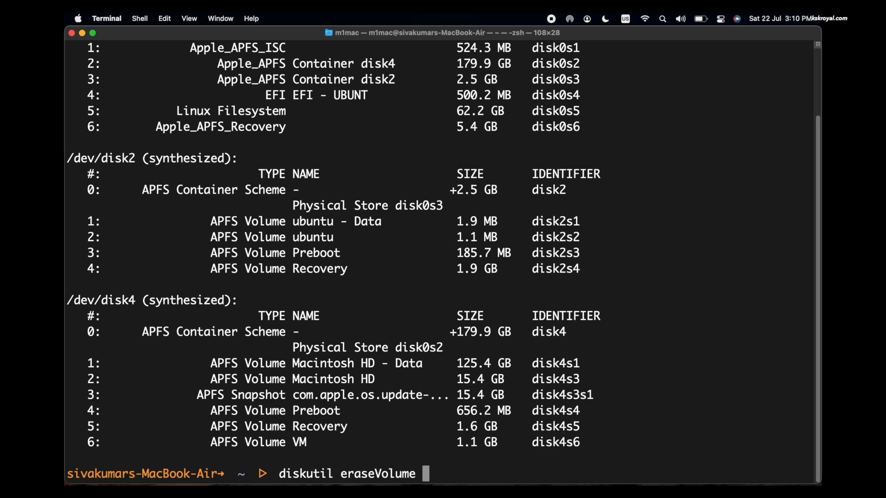
pyautogui.write('JHFS+ Empty /dev/disk')
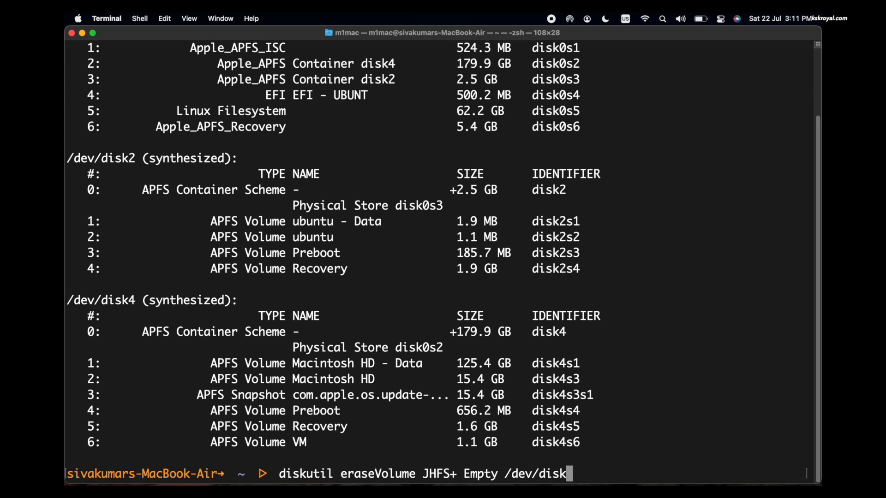
pyautogui.write('s4')
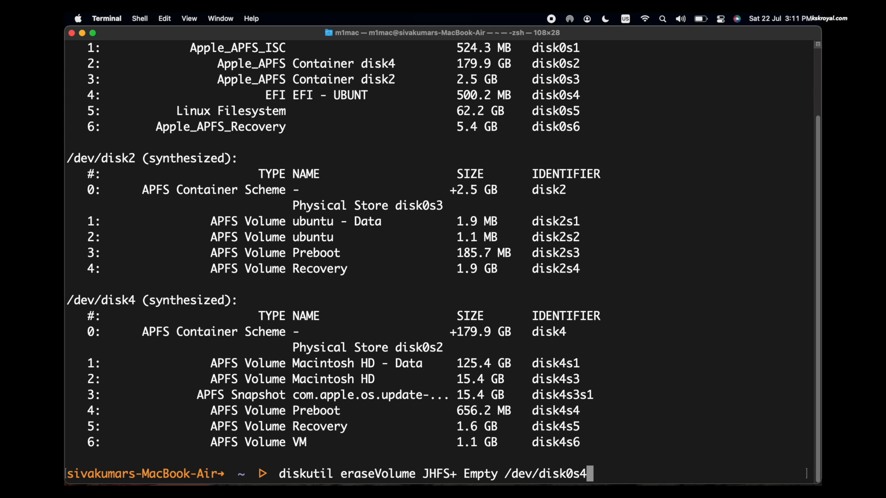
pyautogui.press('Return')
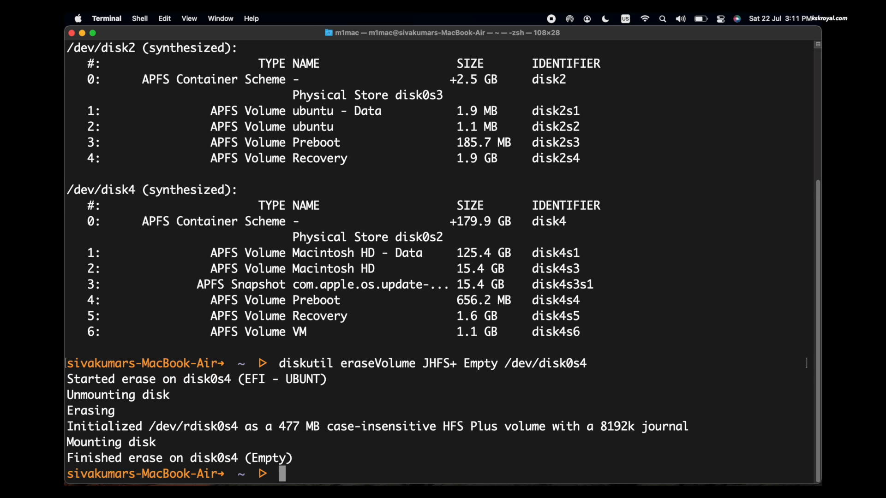
pyautogui.press('cmd+space')
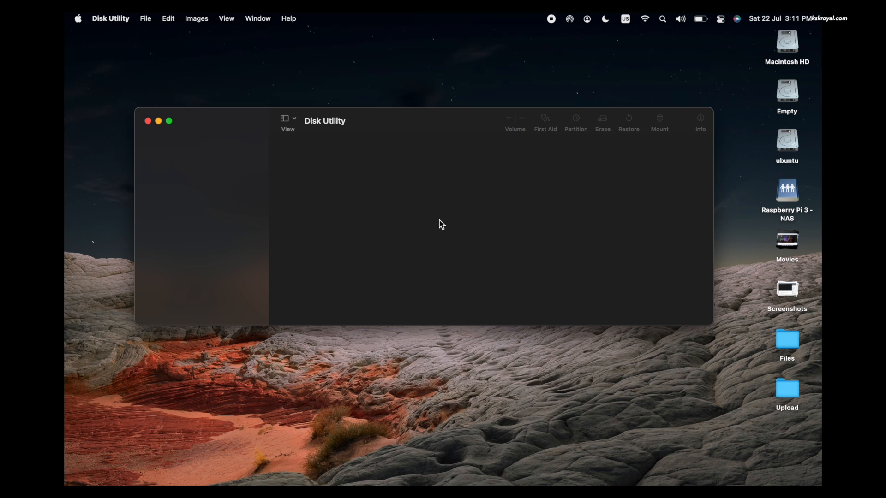
# - Show all devices, select the APPLE SSD AP0256Q Media drive, and open Partition
pyautogui.click(226, 18)
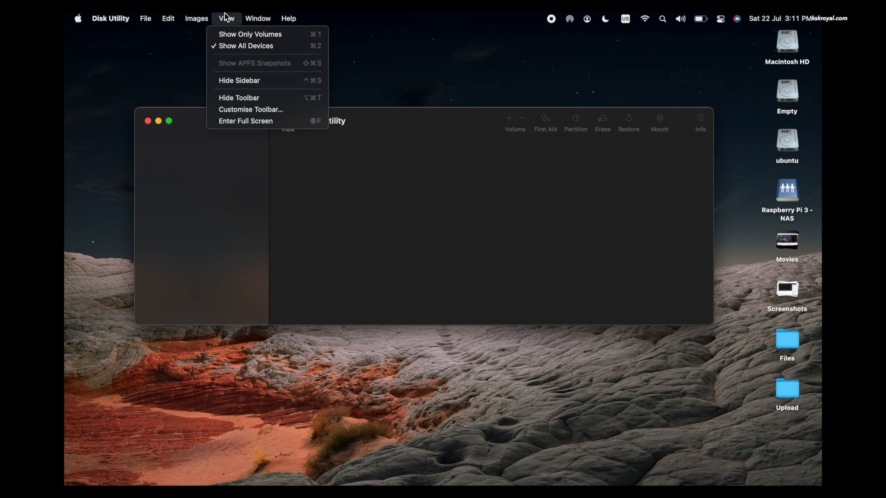
pyautogui.moveTo(254, 46)
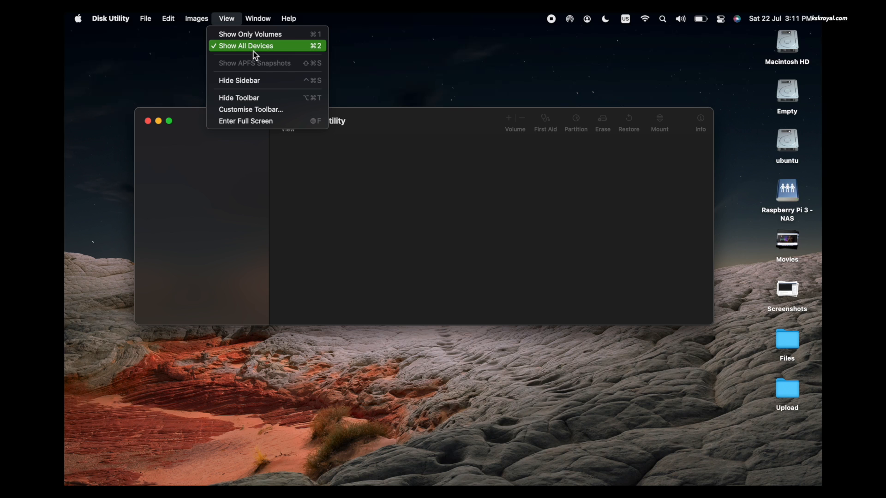
pyautogui.click(245, 46)
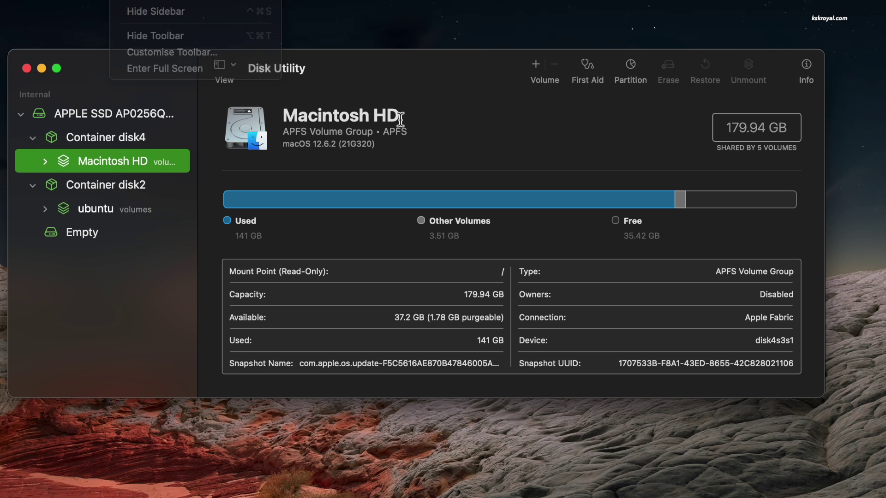
pyautogui.click(113, 113)
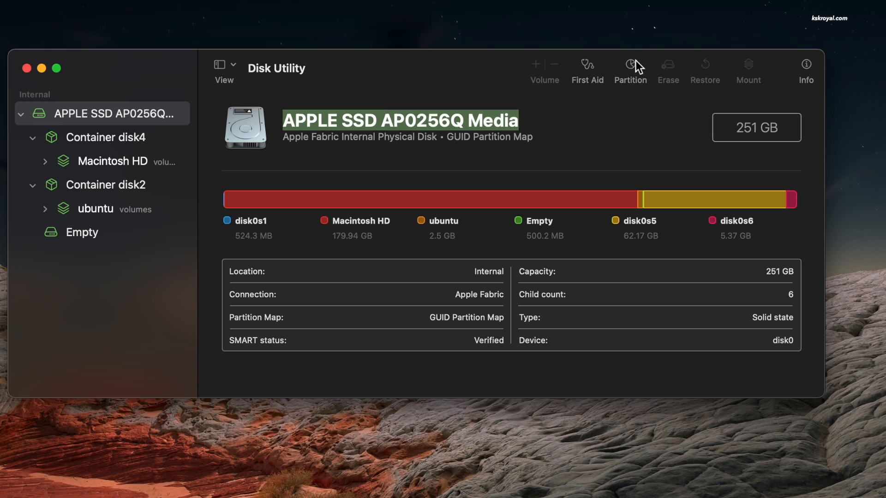
pyautogui.click(630, 66)
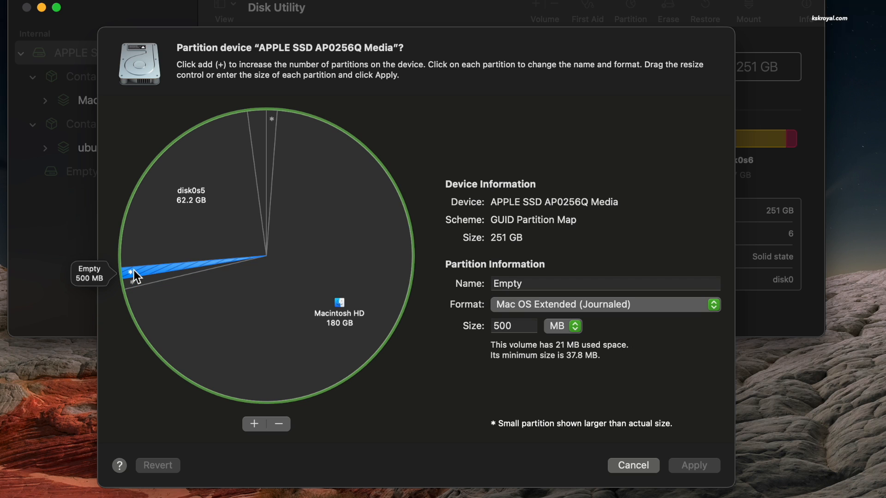
# - Inspect the disk0s5, ubuntu, Macintosh HD, disk0s6 and Empty partitions in the pie chart
pyautogui.click(192, 195)
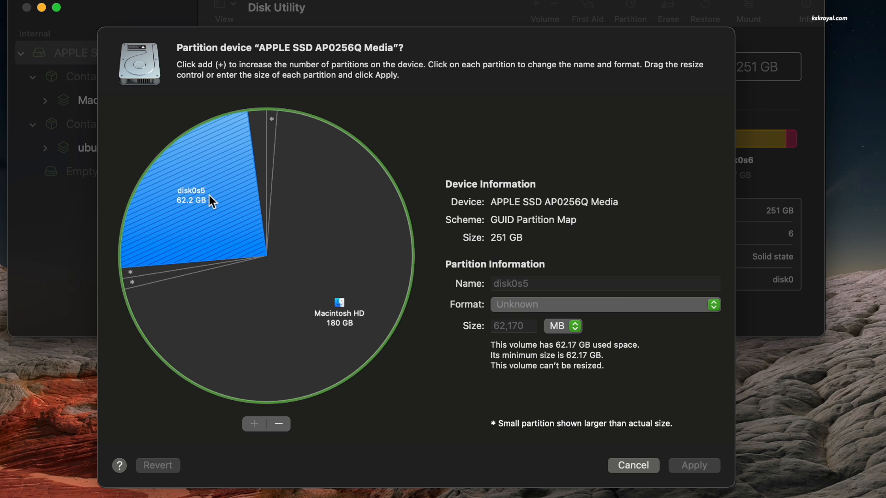
pyautogui.click(142, 282)
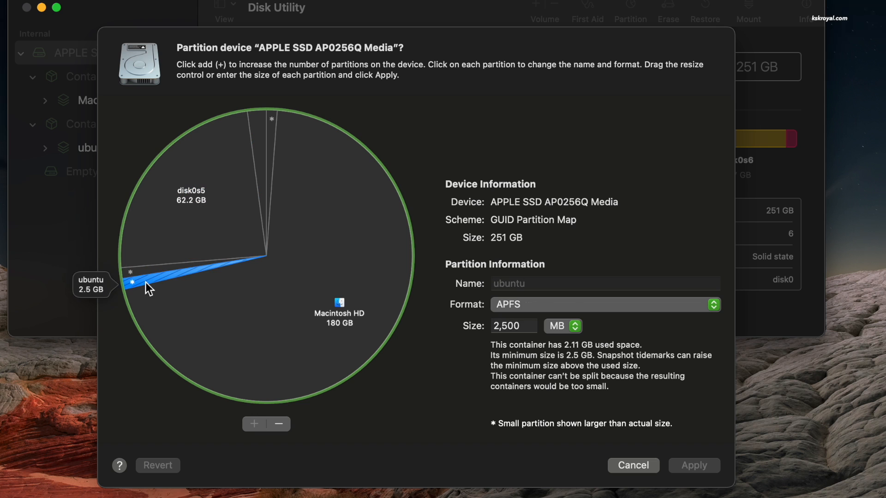
pyautogui.click(192, 194)
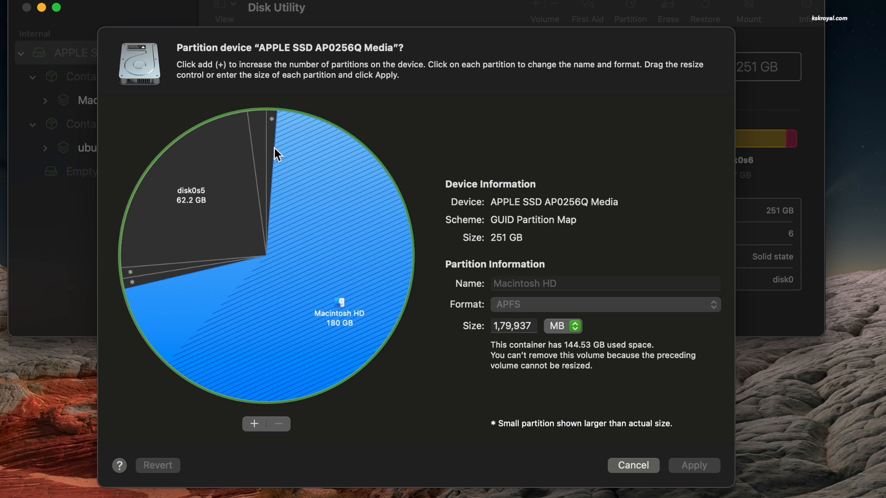
pyautogui.click(270, 130)
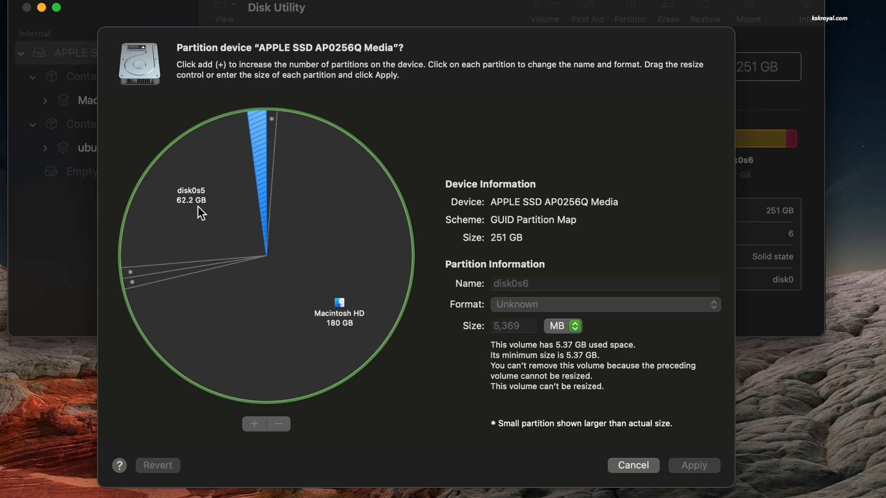
pyautogui.click(133, 286)
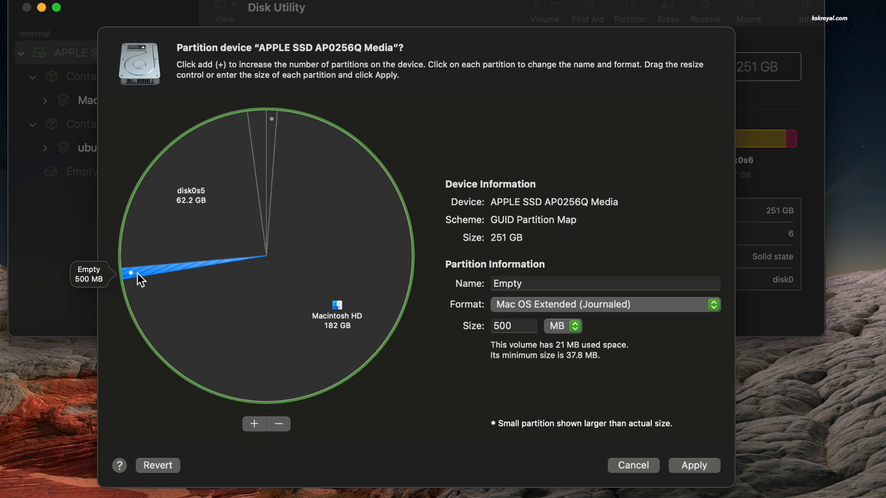
# - Delete the Empty and 62.2 GB disk0s5 partitions and apply the new layout
pyautogui.click(337, 328)
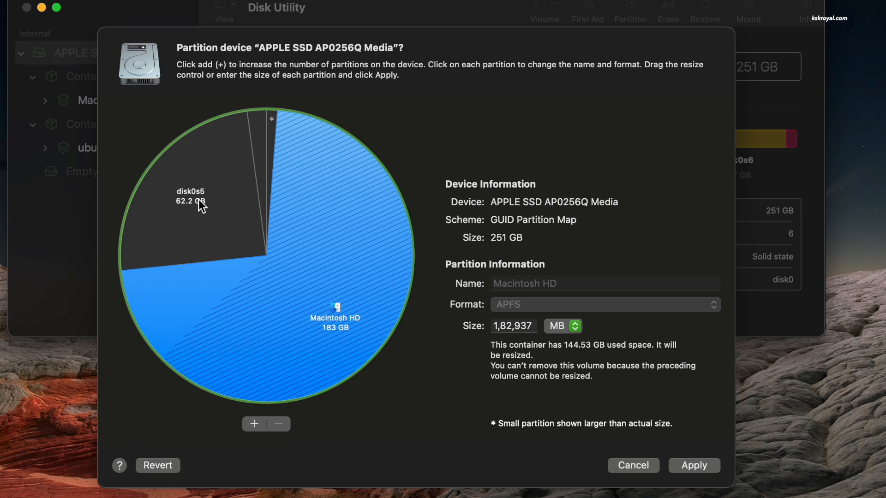
pyautogui.click(189, 198)
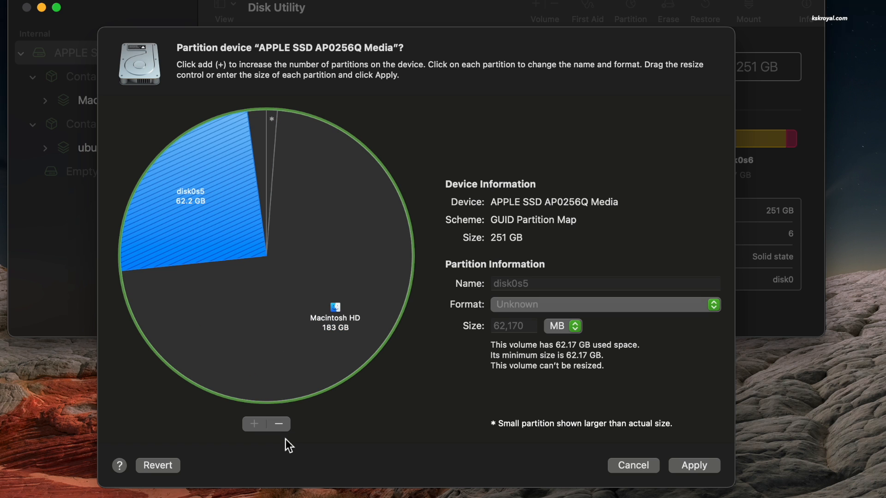
pyautogui.click(279, 423)
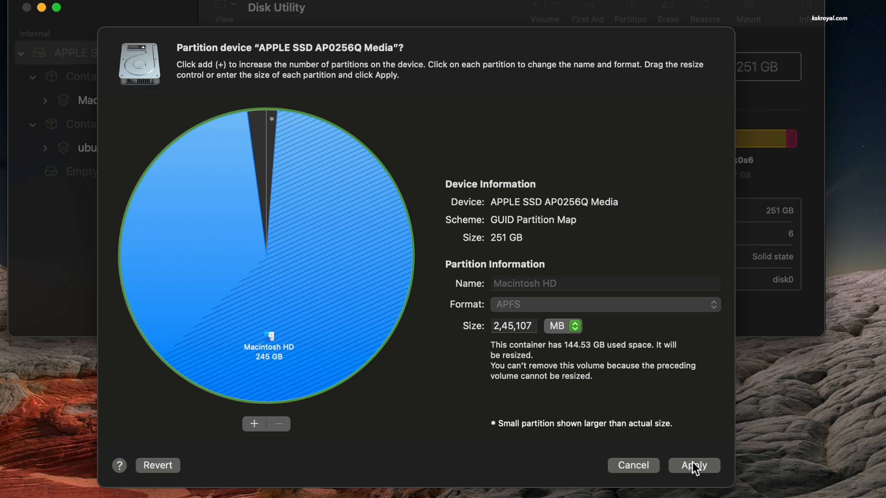
pyautogui.click(694, 465)
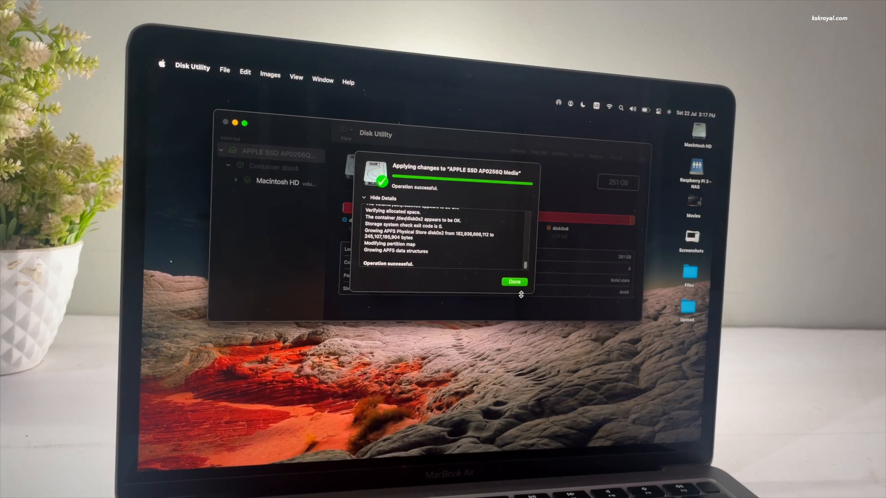
# - Dismiss the completion report, quit Disk Utility, and restart the Mac from the Apple menu
pyautogui.click(513, 282)
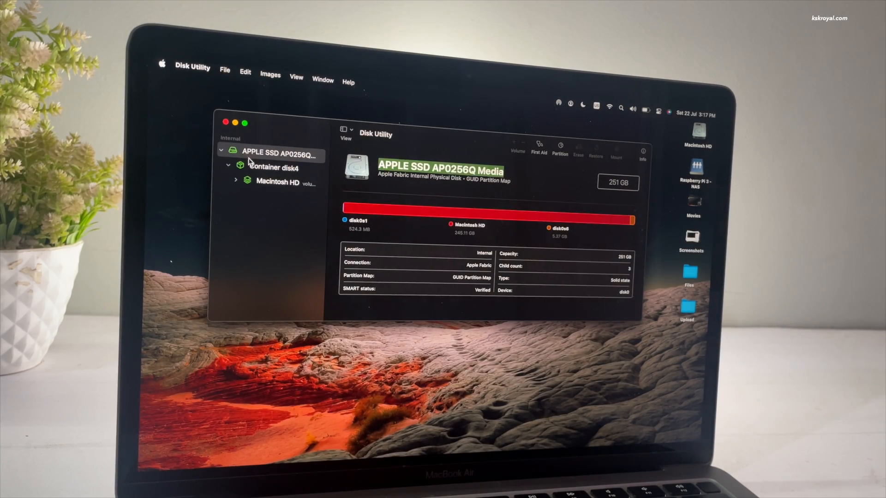
pyautogui.click(226, 122)
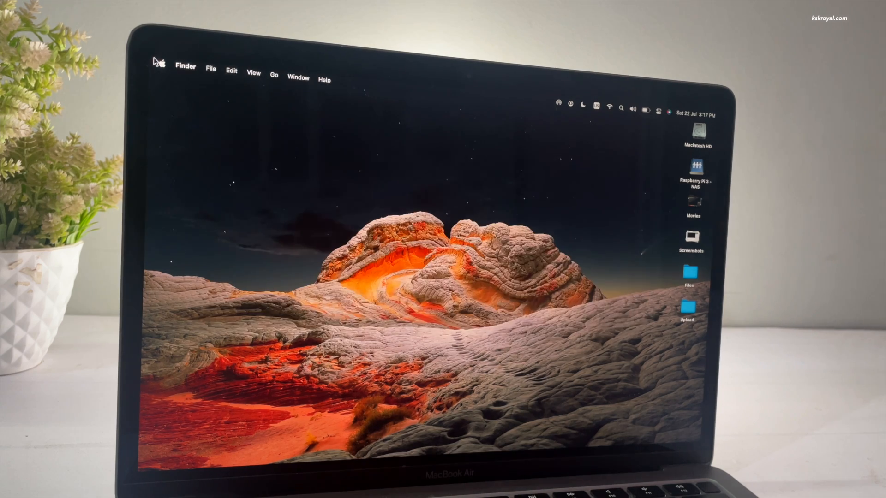
pyautogui.click(162, 66)
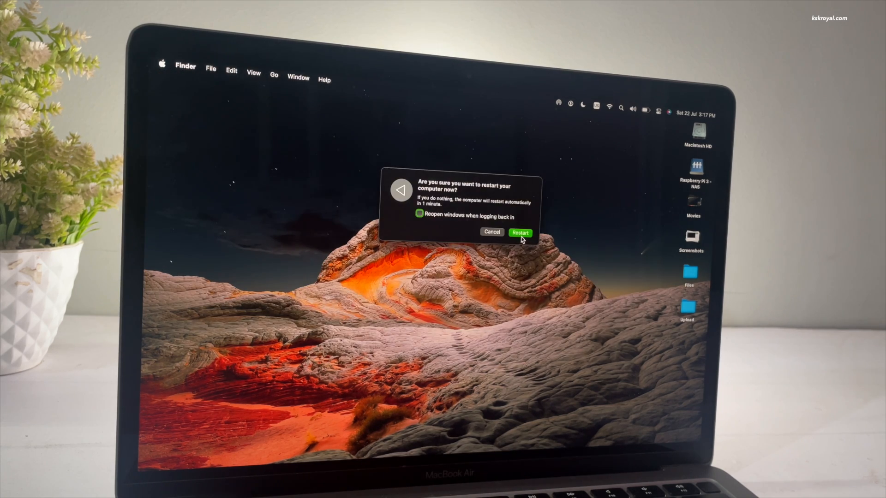
pyautogui.click(519, 232)
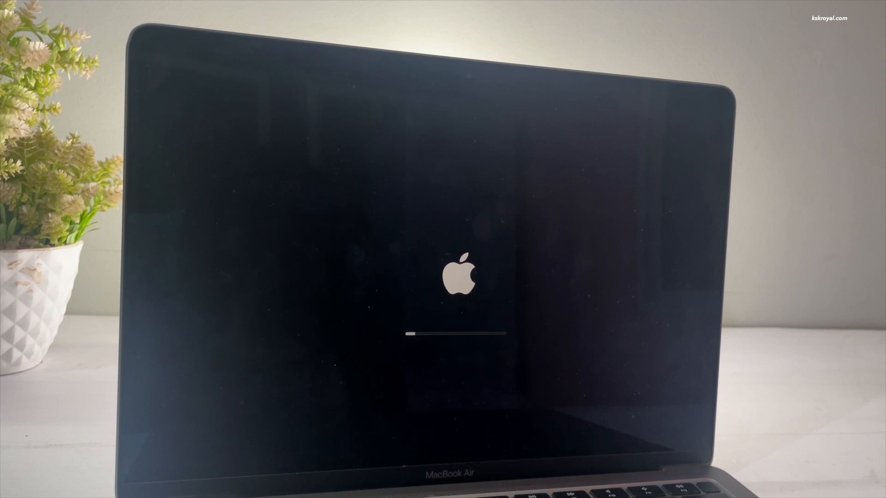